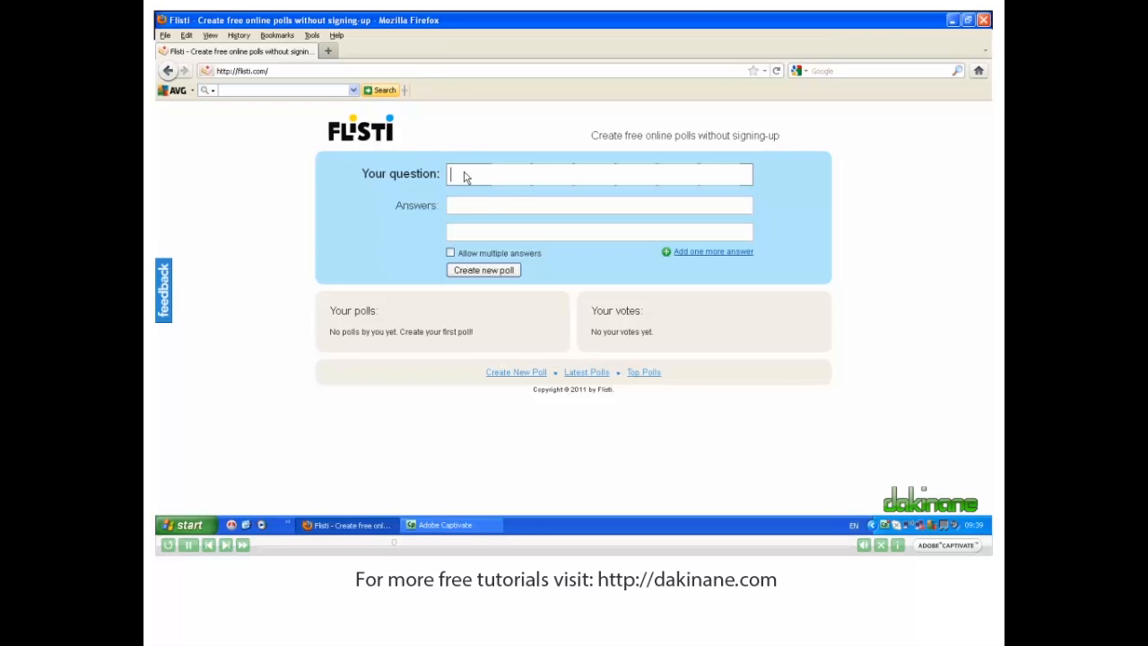
- Enter 'What is your favourite colour?' as the poll question
{"action": "type", "text": "What is"}
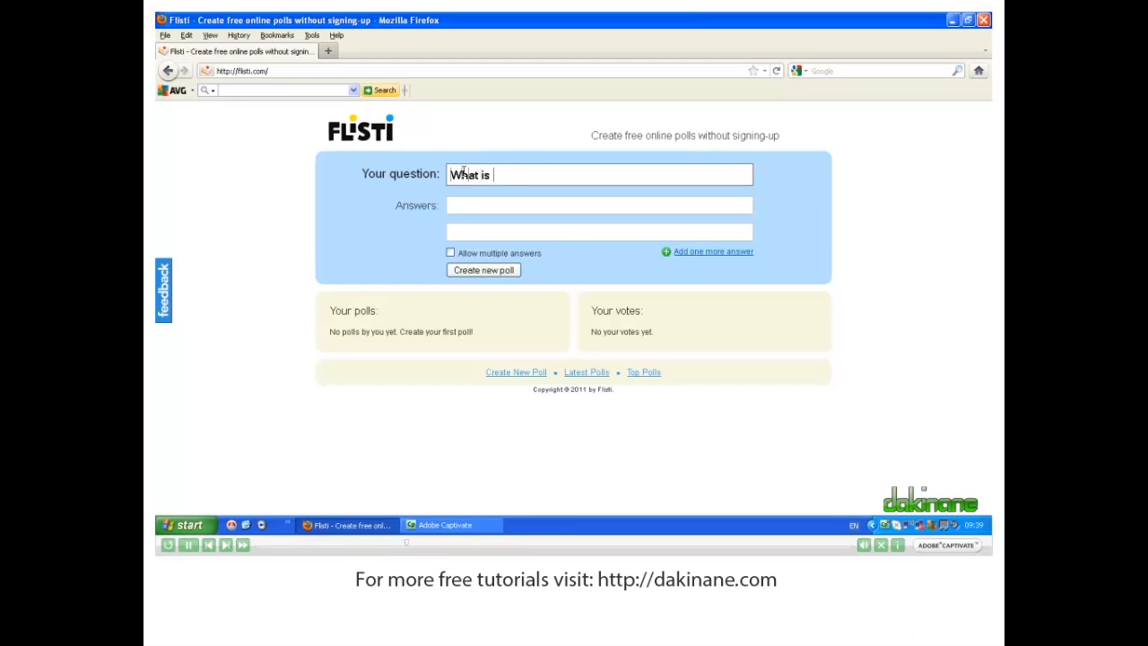
{"action": "type", "text": "your favourite"}
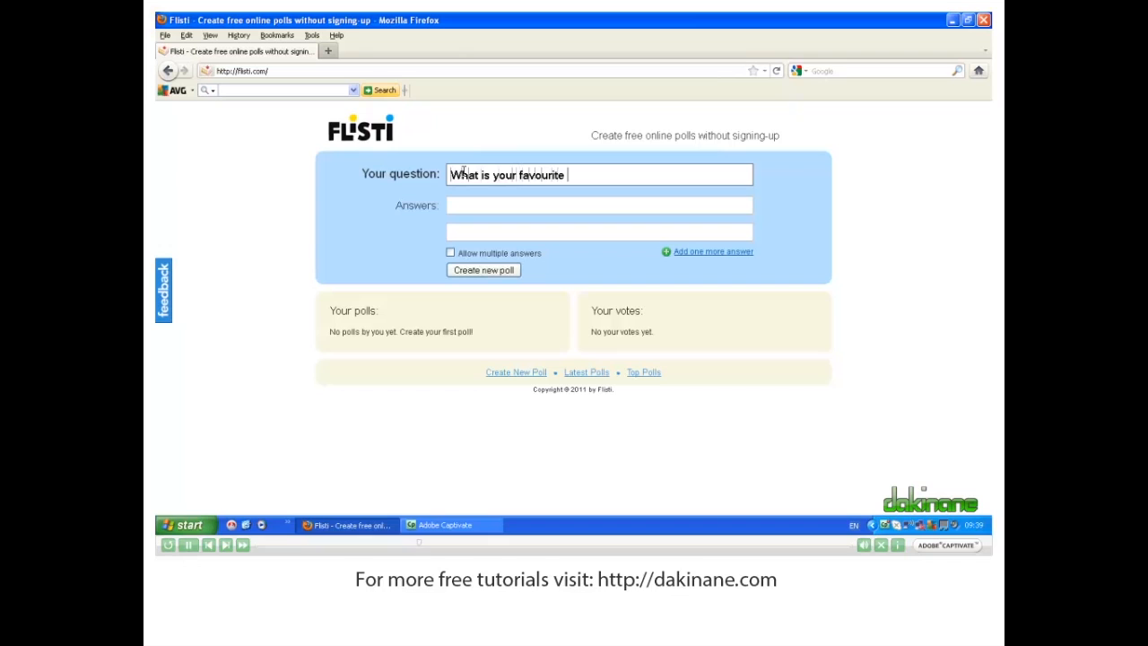
{"action": "type", "text": "colour?"}
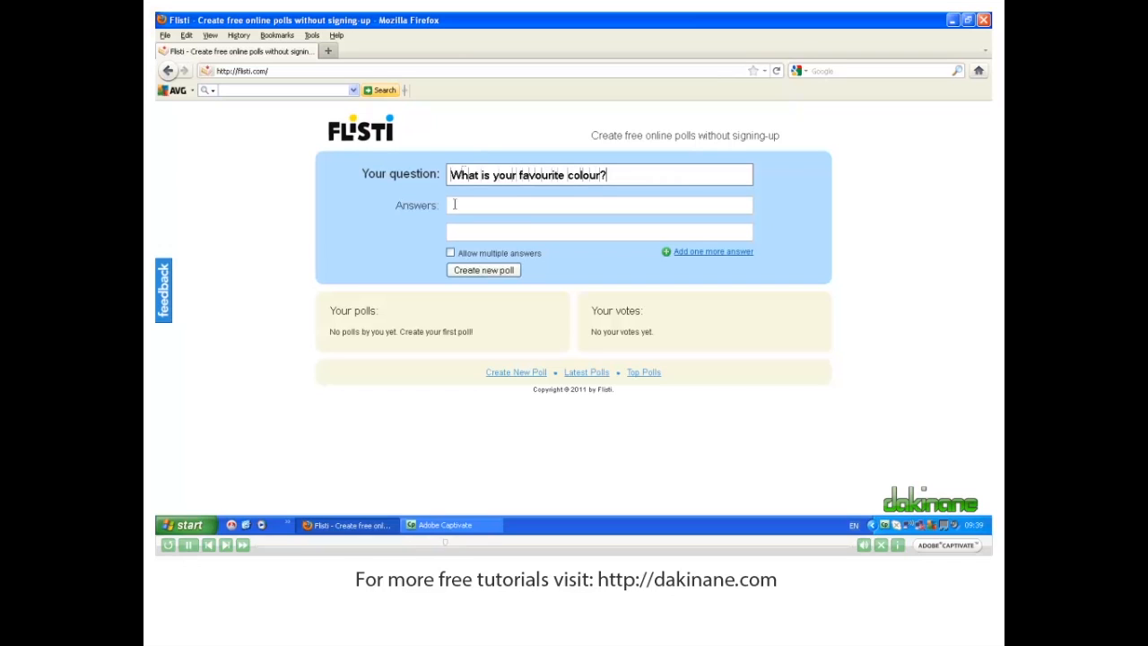
- Fill the first two answer fields with 'red' and 'blue'
{"action": "type", "text": "re"}
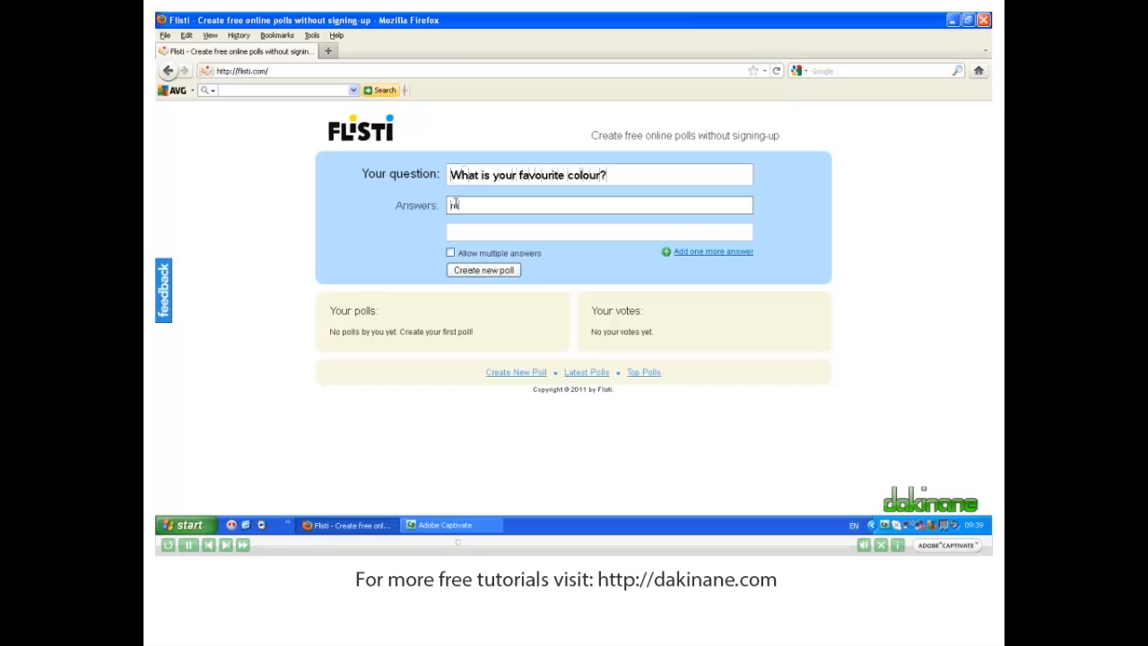
{"action": "type", "text": "b"}
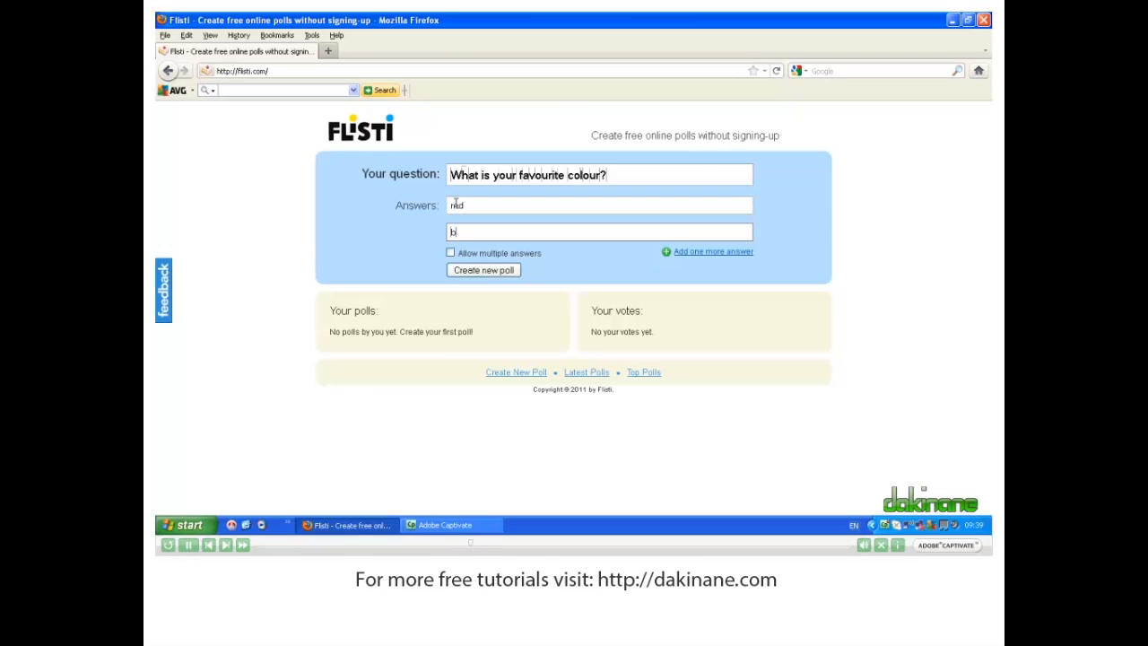
{"action": "type", "text": "lue"}
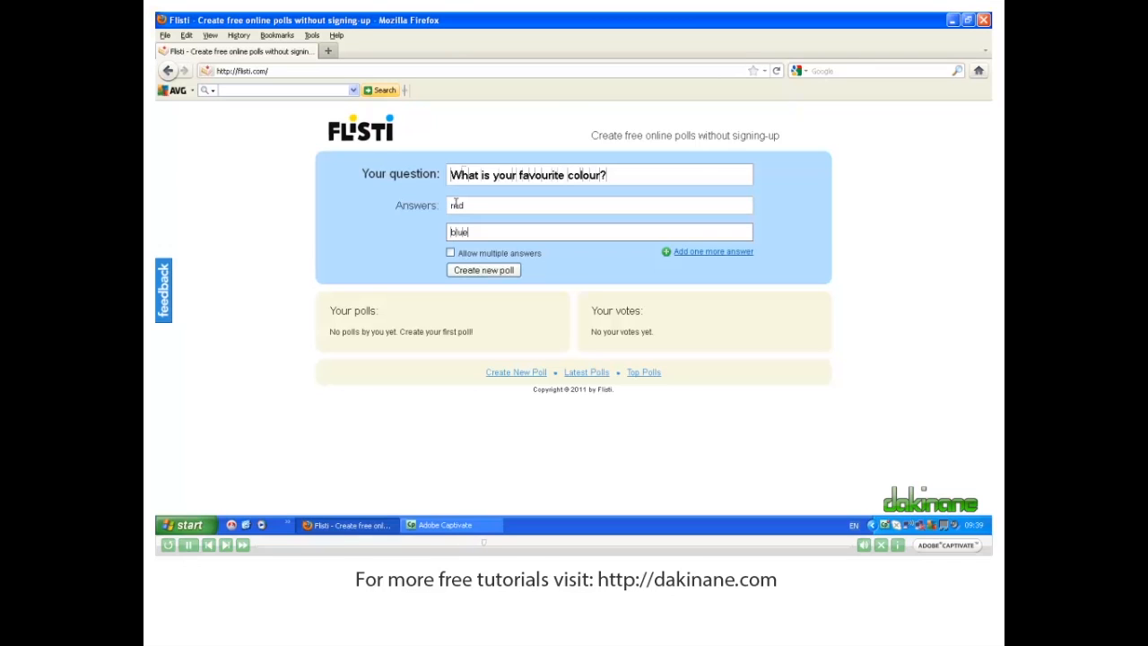
{"action": "mouse_move", "coordinate": [713, 251]}
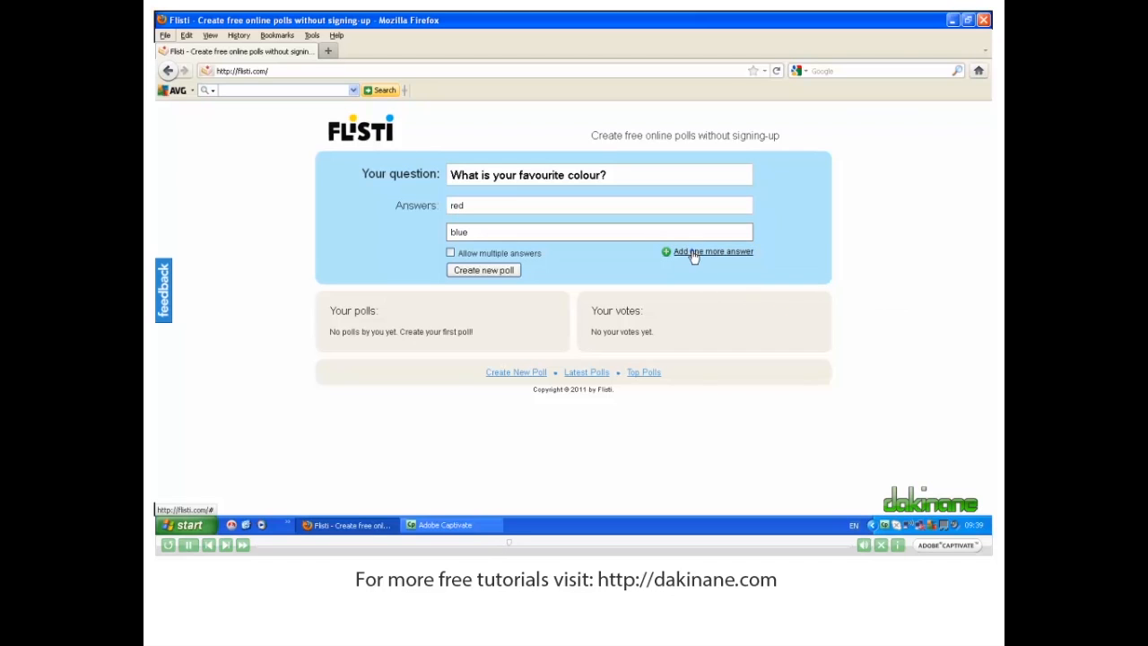
- Add answer fields and fill the third and fourth with 'orange' and 'green'
{"action": "left_click", "coordinate": [712, 251]}
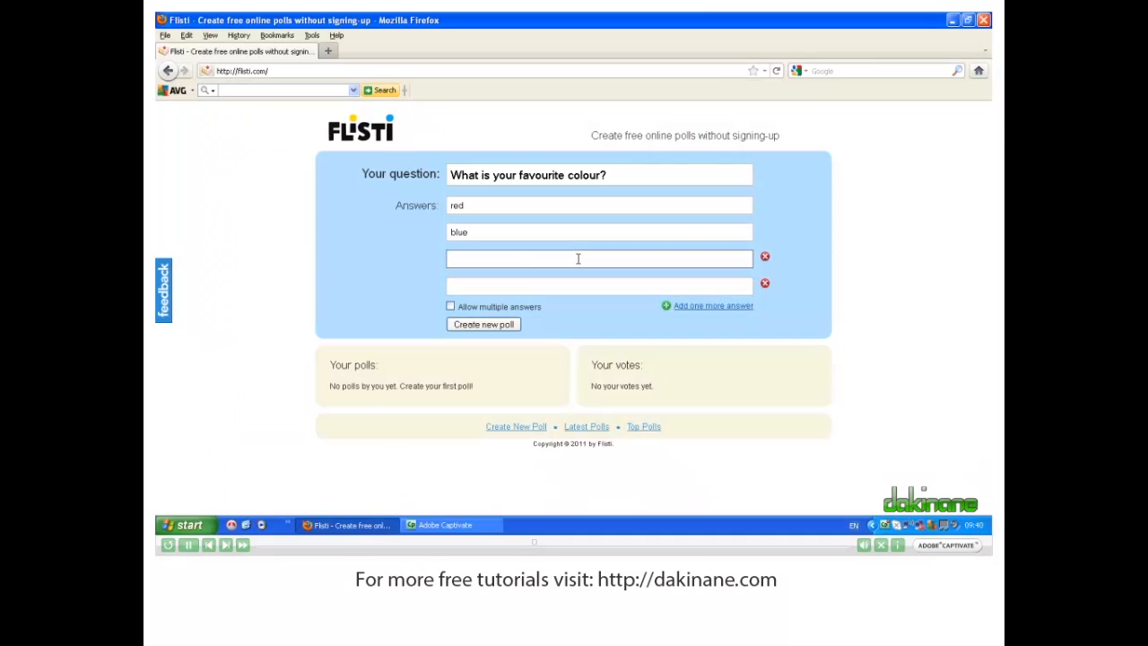
{"action": "type", "text": "orange"}
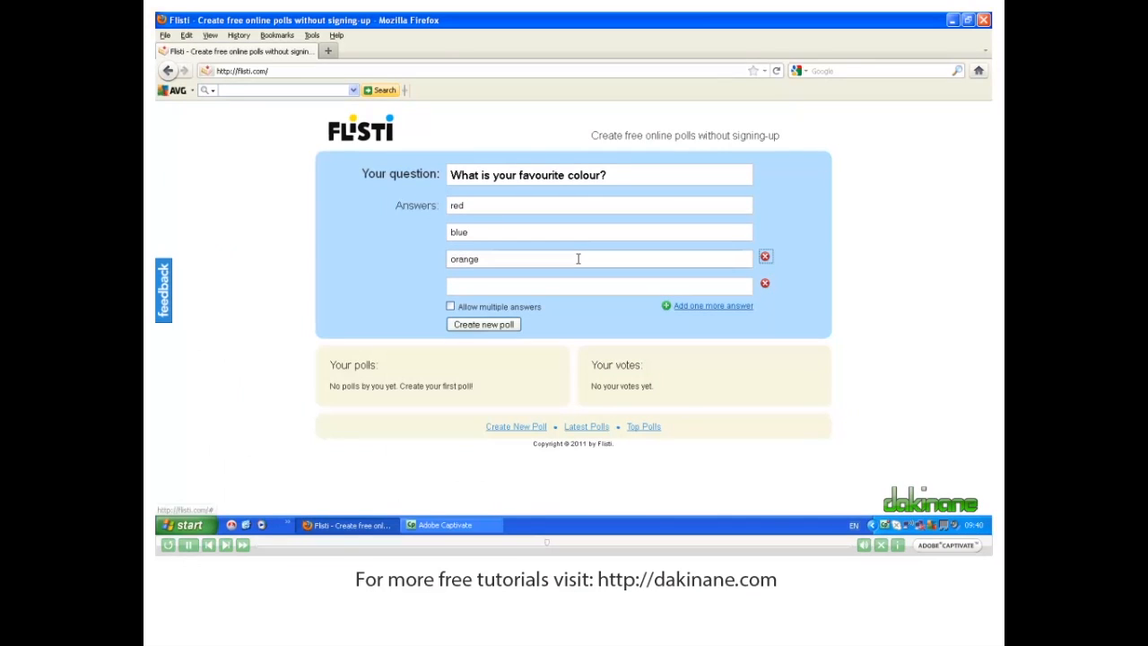
{"action": "left_click", "coordinate": [599, 286]}
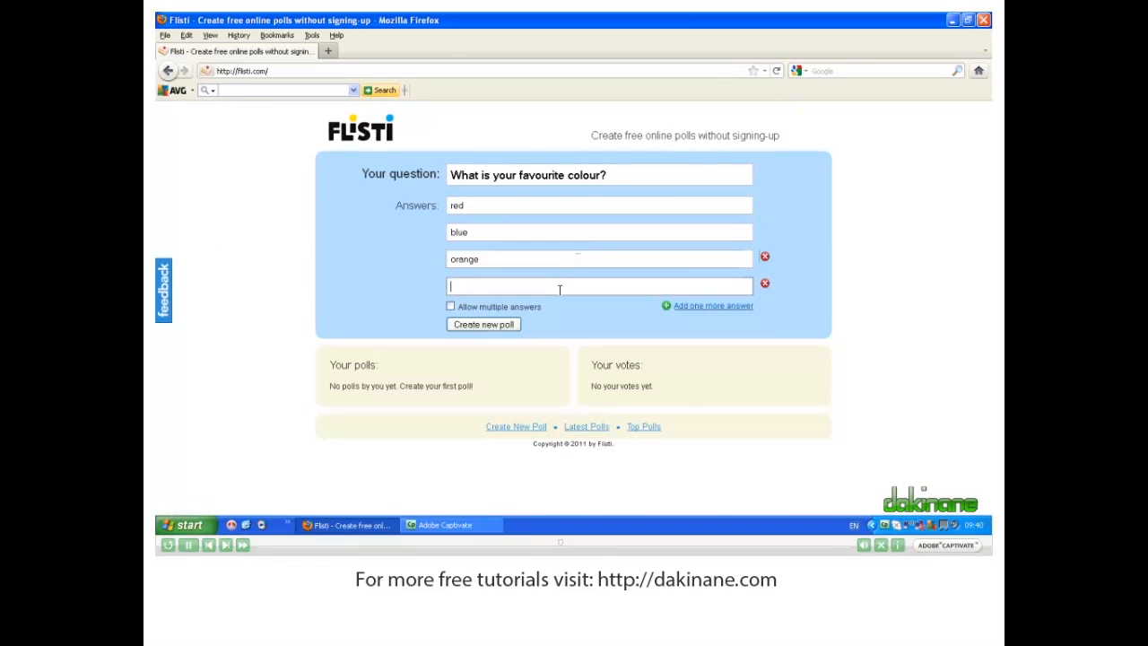
{"action": "type", "text": "green"}
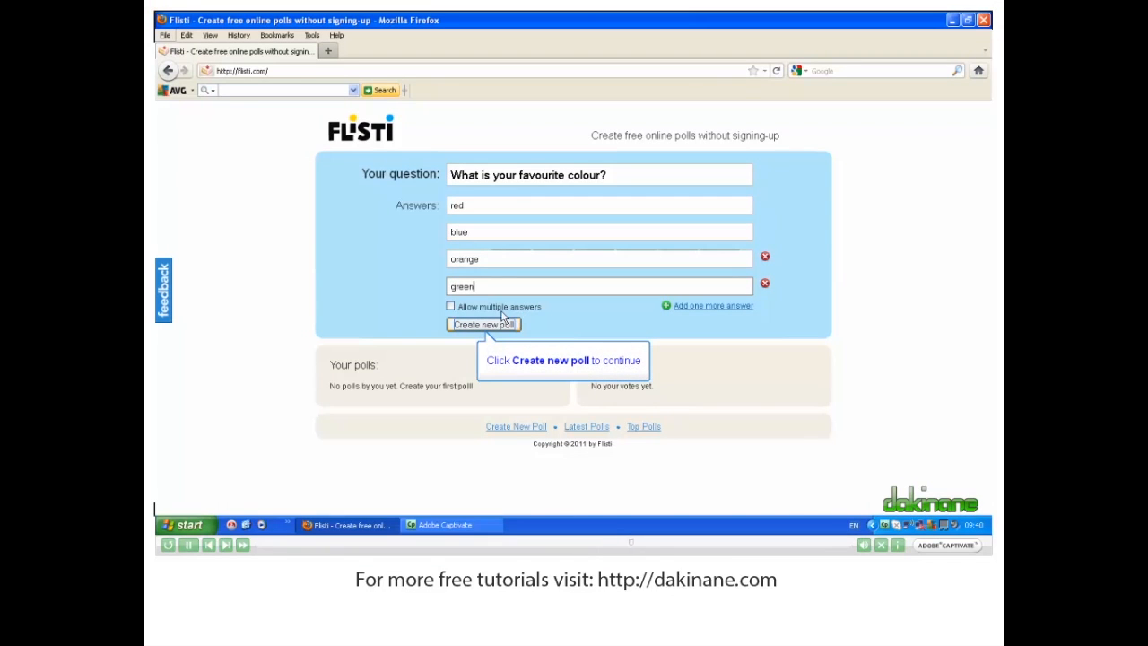
- Create the poll and display its blog/website HTML embed code
{"action": "left_click", "coordinate": [483, 324]}
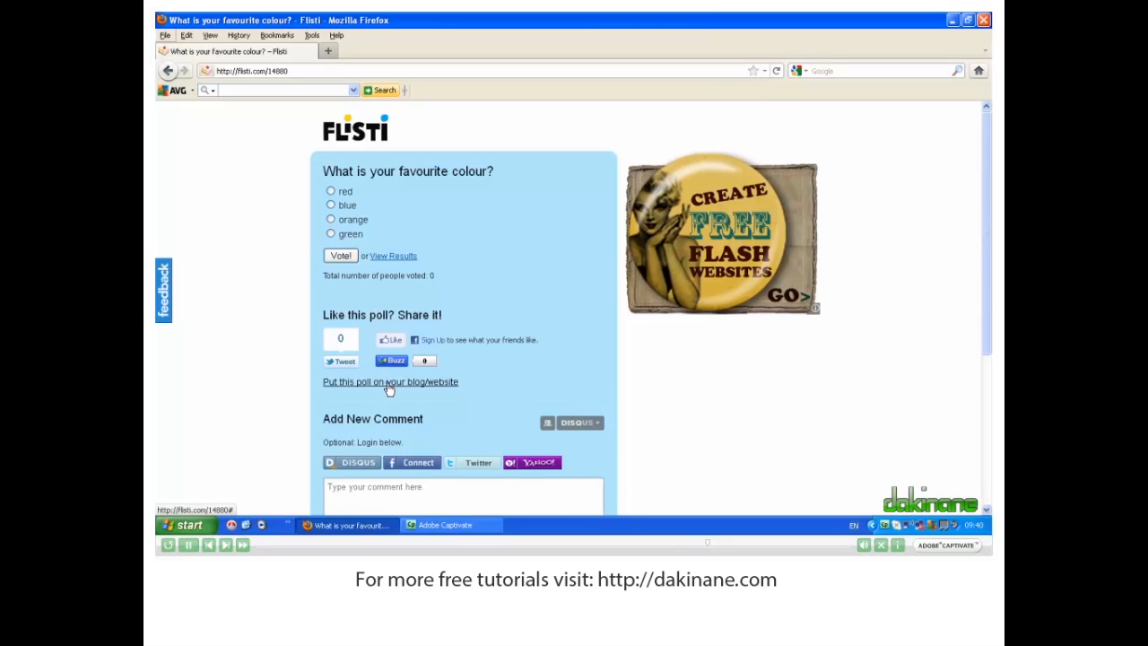
{"action": "left_click", "coordinate": [390, 381]}
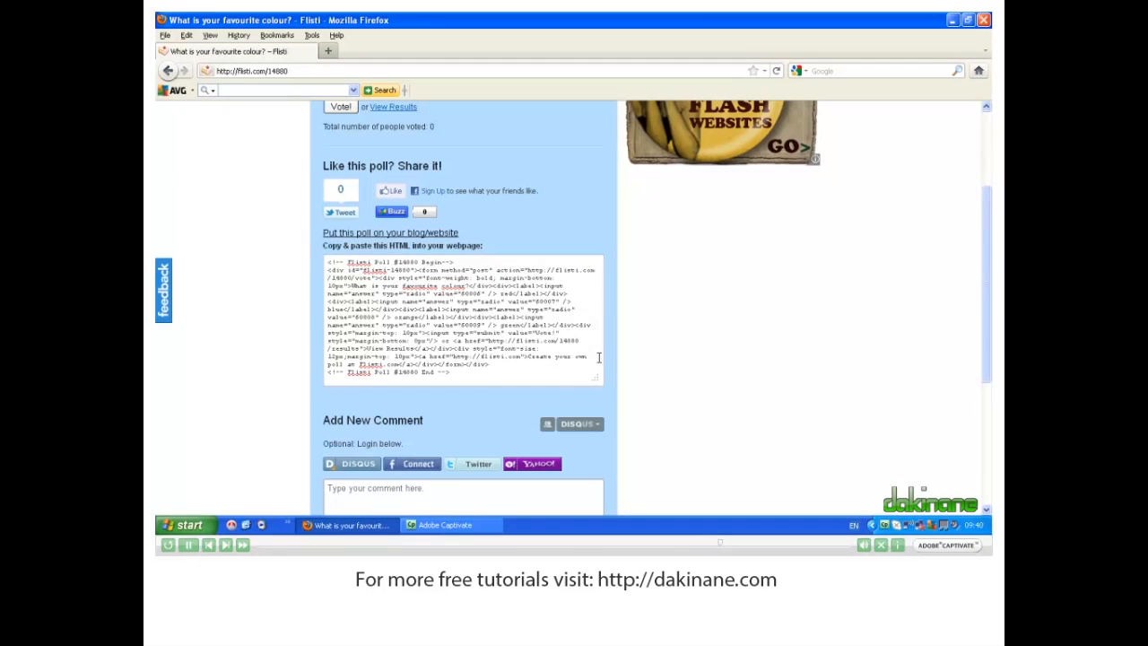